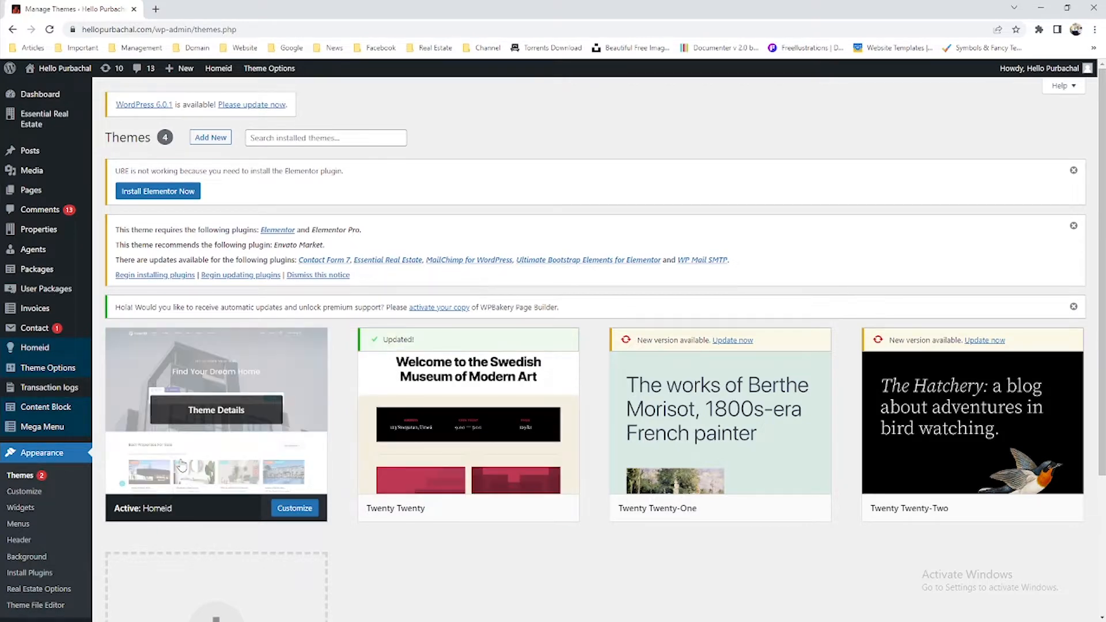
Open Theme Details for the active Homeid theme to see installed version 1.4.3.
{"action": "left_click", "coordinate": [216, 409]}
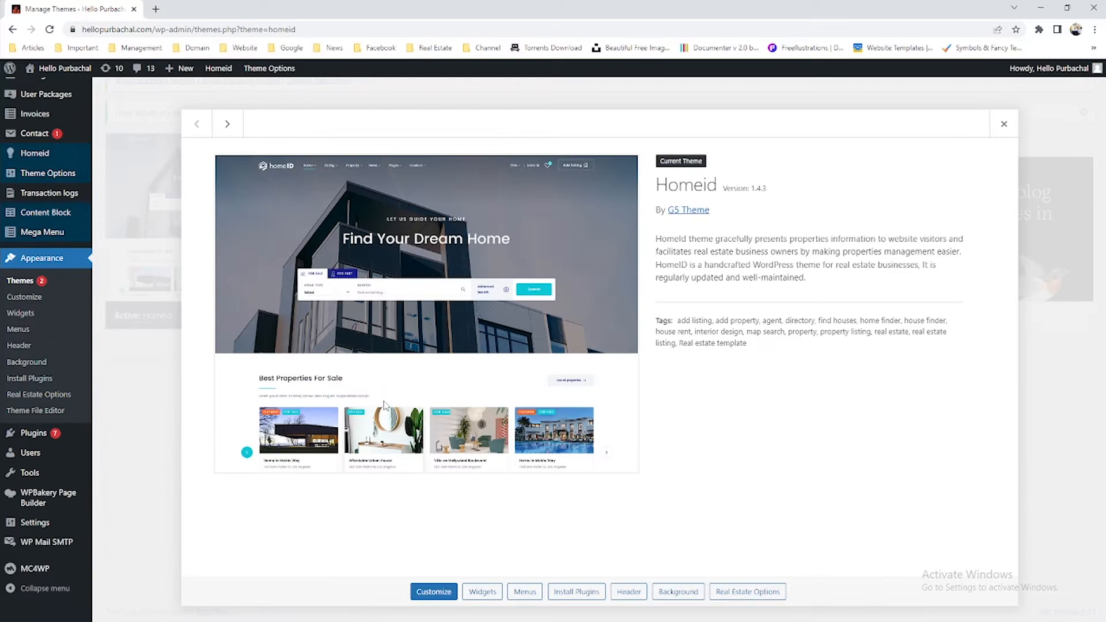
{"action": "mouse_move", "coordinate": [758, 202]}
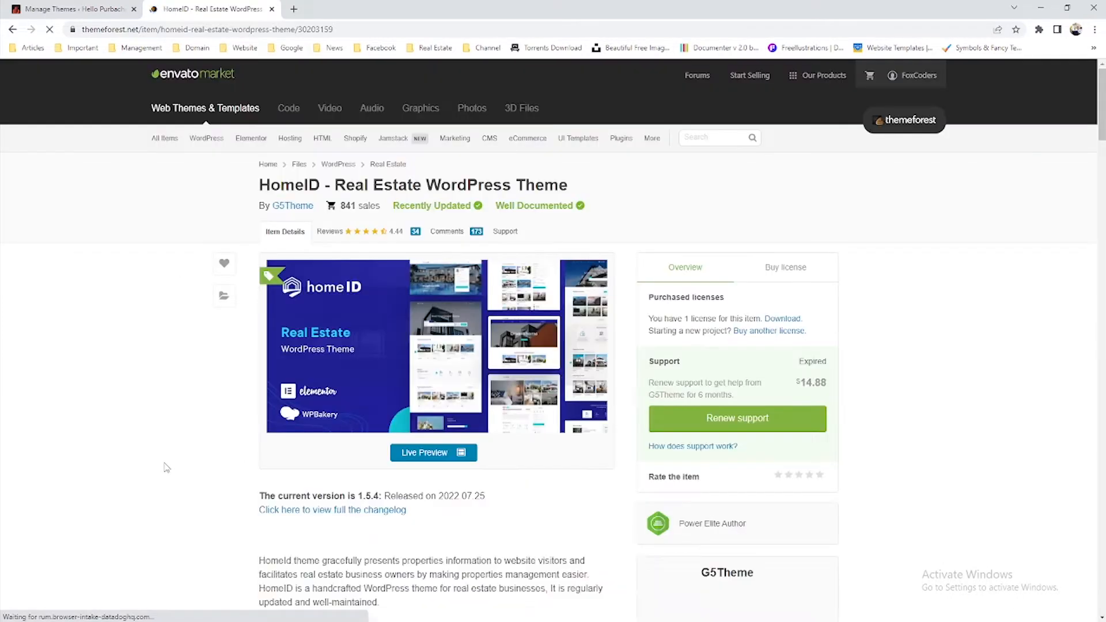
Find HomeID's latest version 1.5.4 on ThemeForest, then return to the WordPress tab.
{"action": "scroll", "scroll_direction": "down", "scroll_amount": 3}
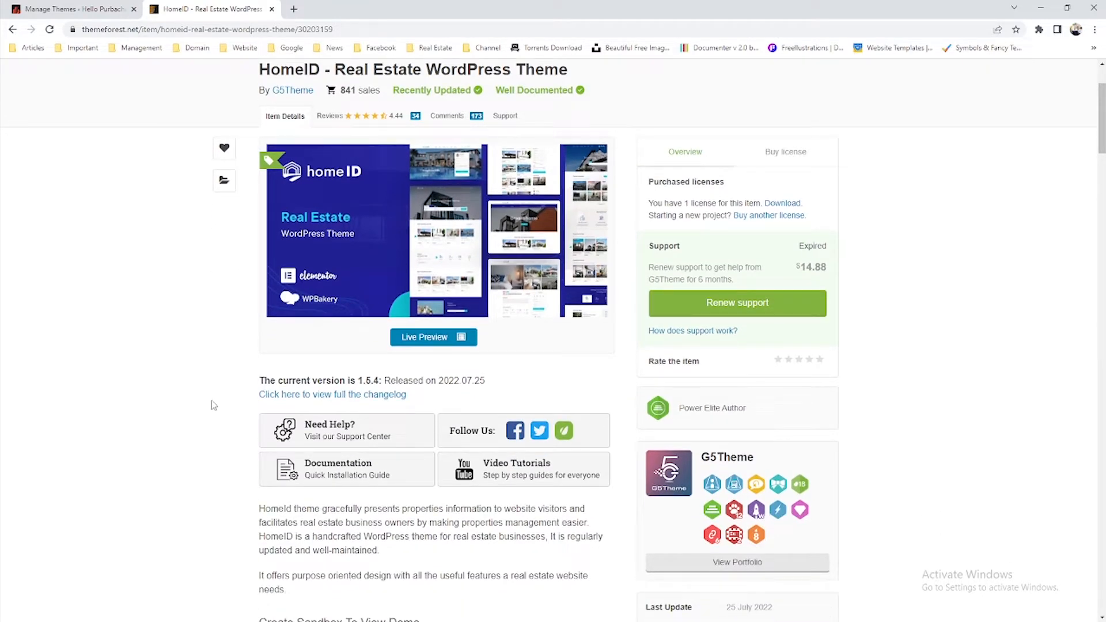
{"action": "double_click", "coordinate": [363, 380]}
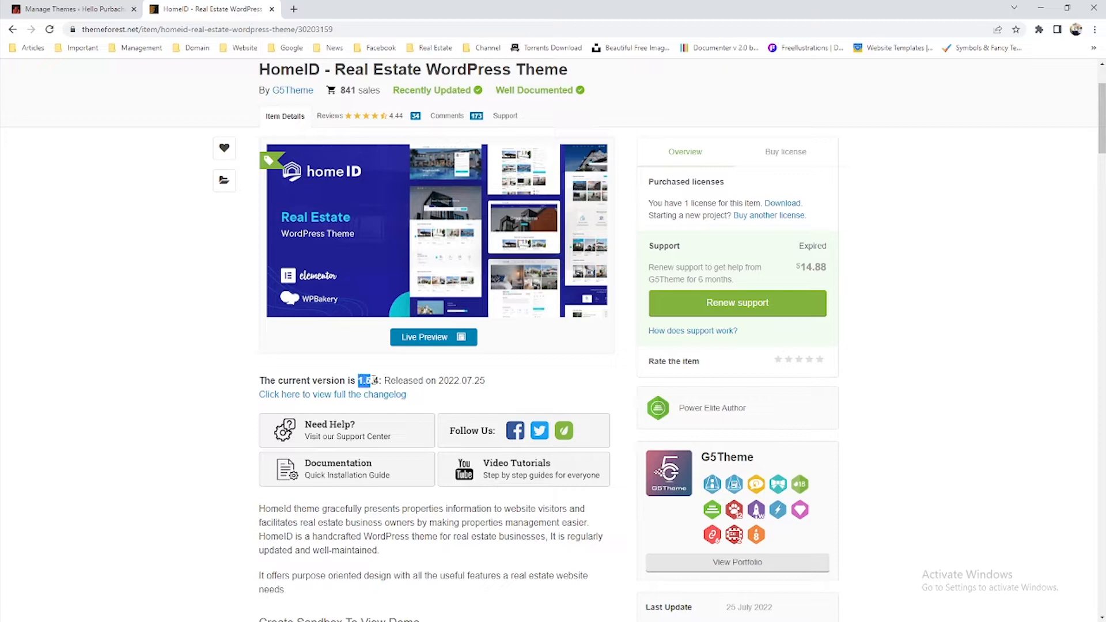
{"action": "left_click", "coordinate": [70, 9]}
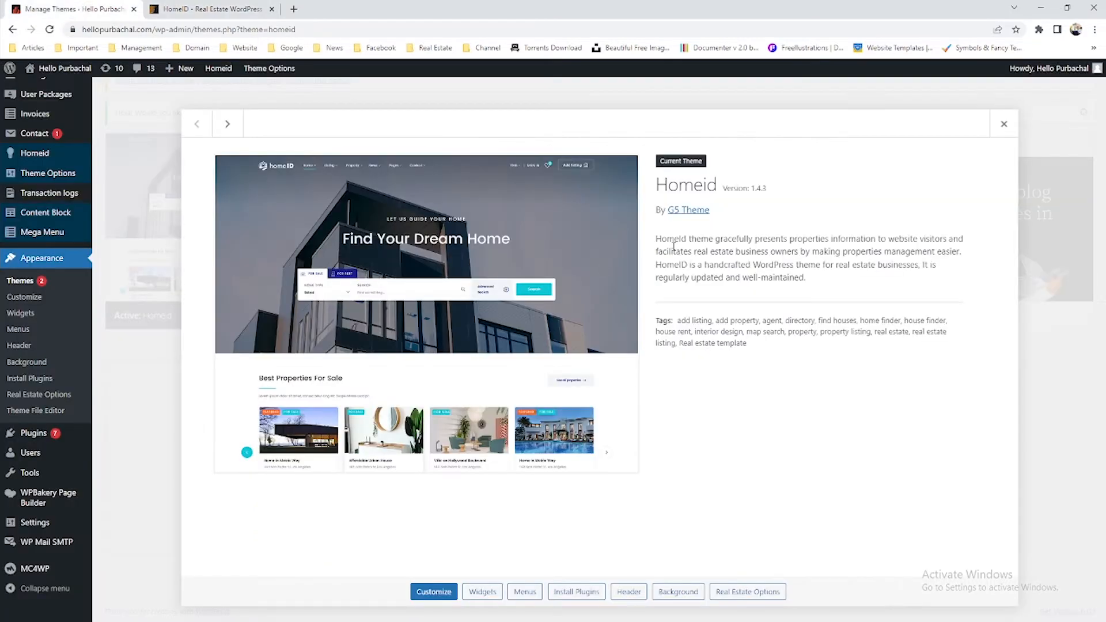
Recheck Homeid's installed version 1.4.3, then close the theme details overlay.
{"action": "double_click", "coordinate": [741, 186]}
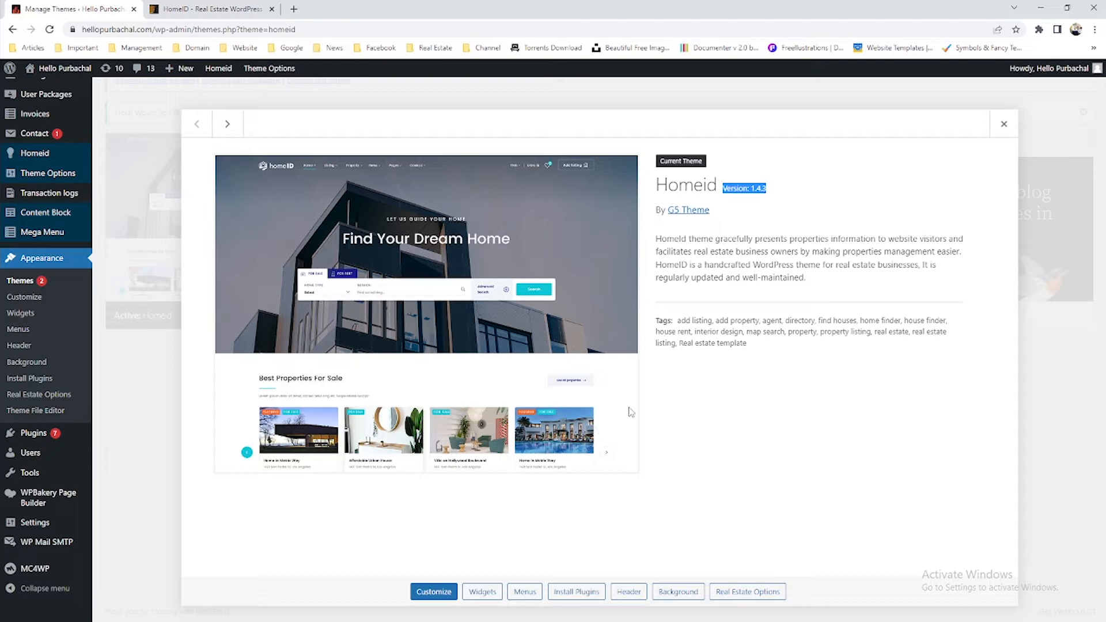
{"action": "mouse_move", "coordinate": [215, 361]}
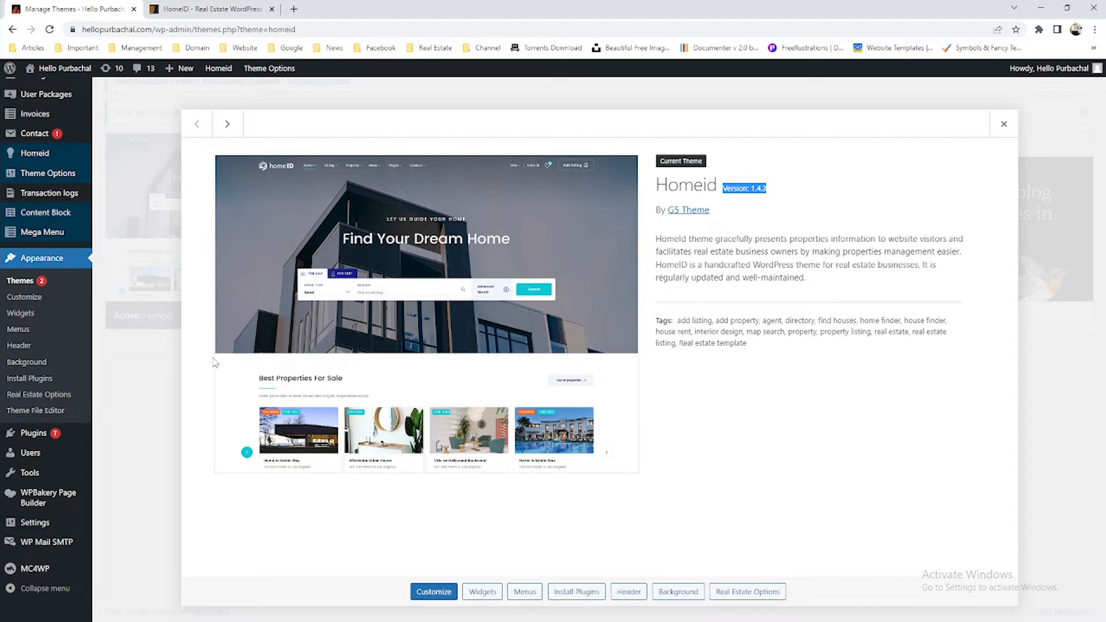
{"action": "left_click", "coordinate": [1002, 123]}
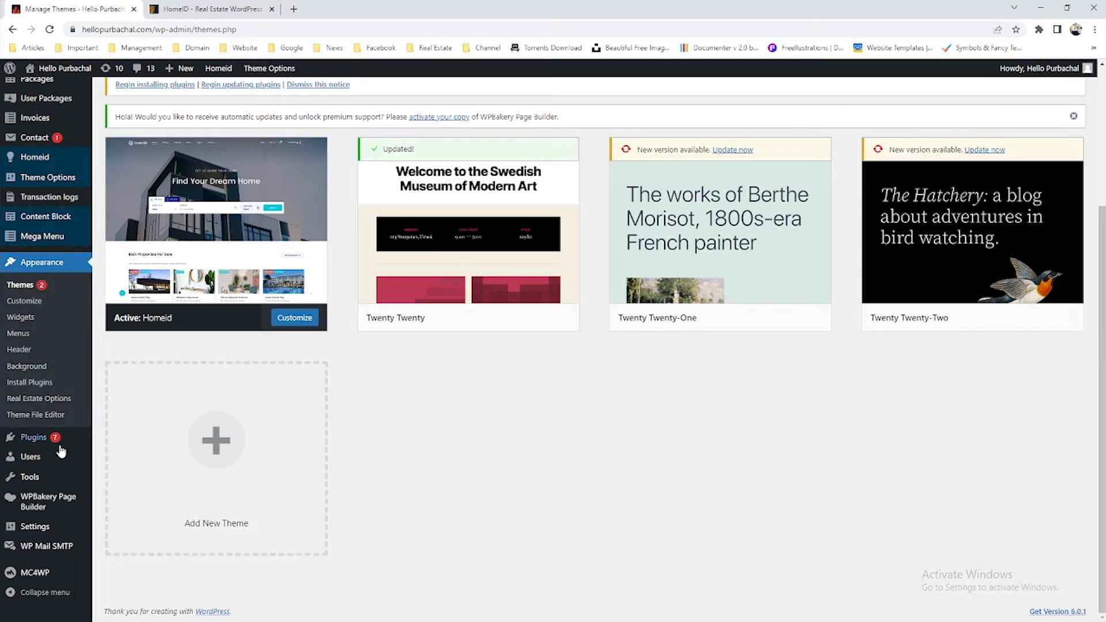
Deactivate and delete the WPBakery Page Builder plugin.
{"action": "left_click", "coordinate": [32, 437]}
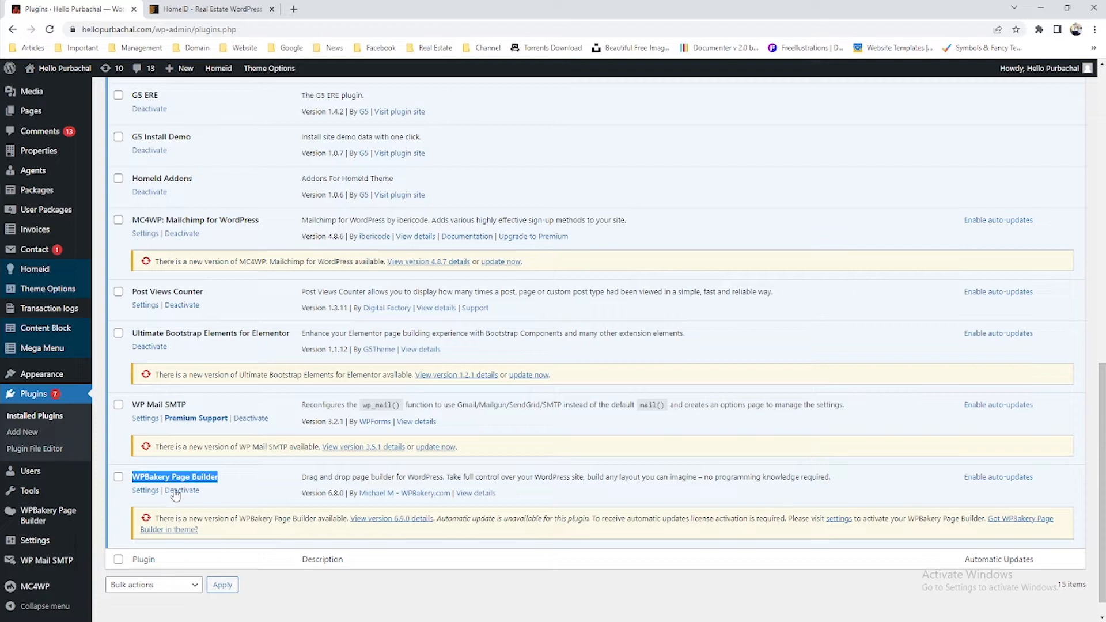
{"action": "mouse_move", "coordinate": [666, 251]}
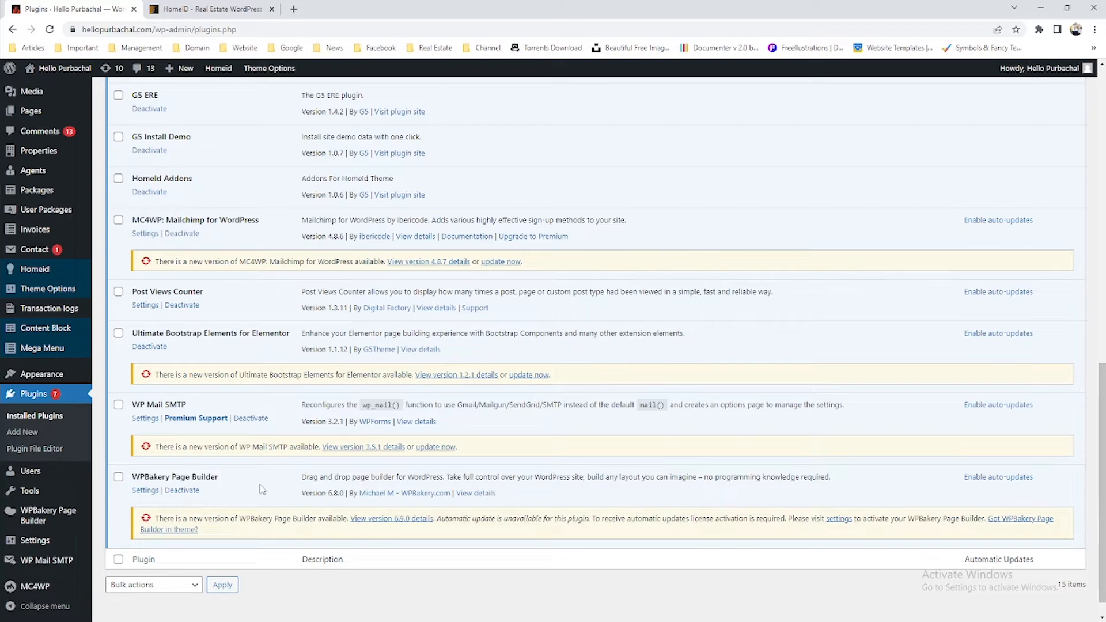
{"action": "mouse_move", "coordinate": [182, 490]}
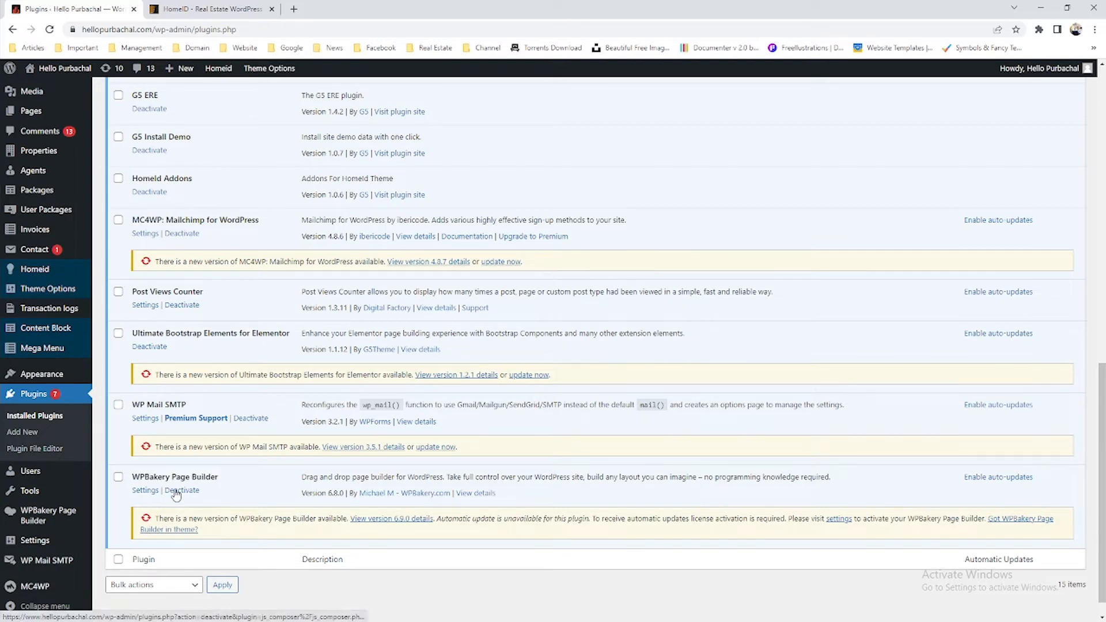
{"action": "left_click", "coordinate": [181, 490]}
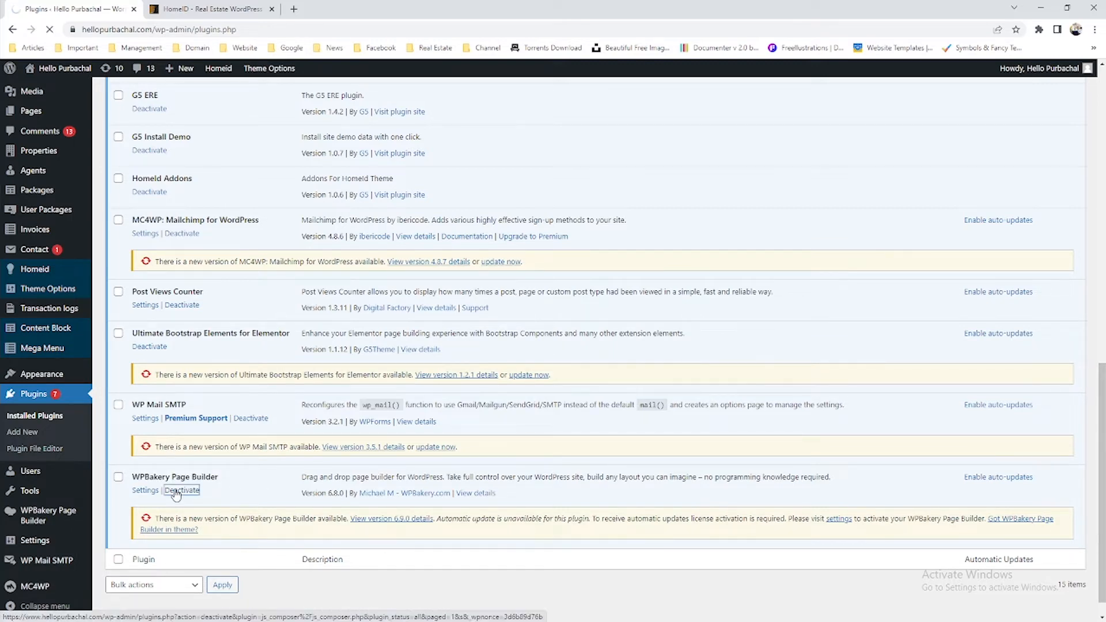
{"action": "left_click", "coordinate": [181, 490]}
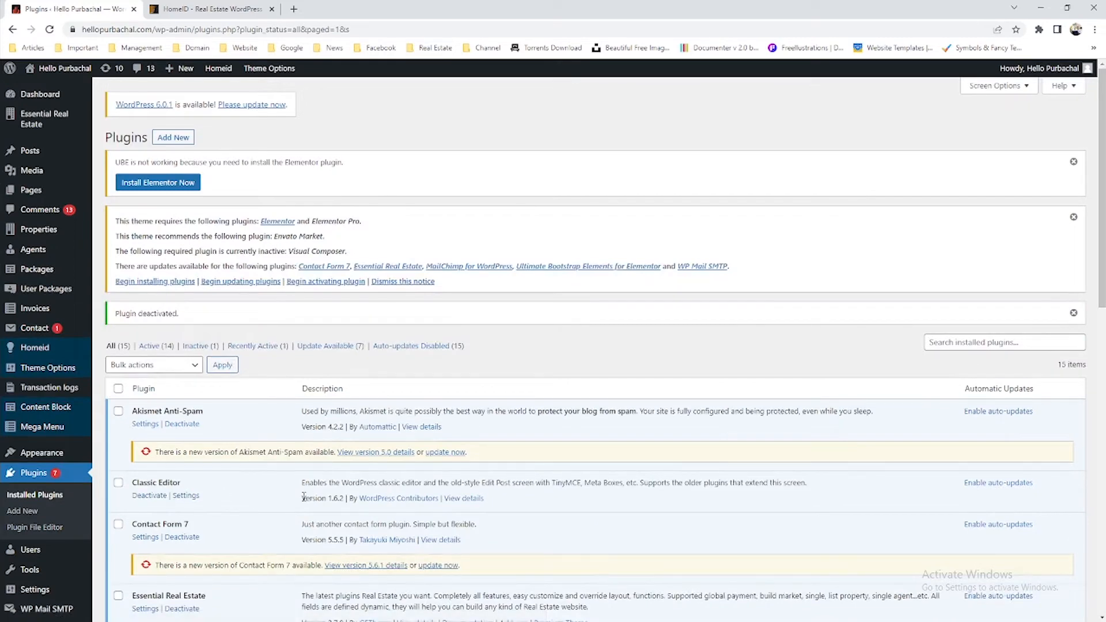
{"action": "scroll", "scroll_direction": "down", "scroll_amount": 3}
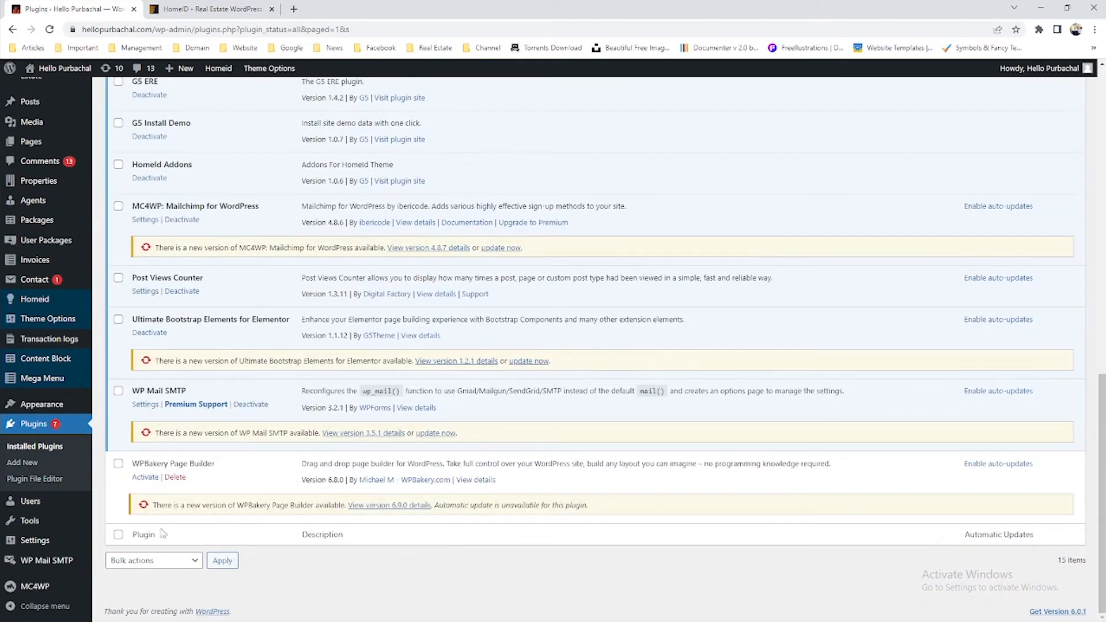
{"action": "left_click", "coordinate": [174, 477]}
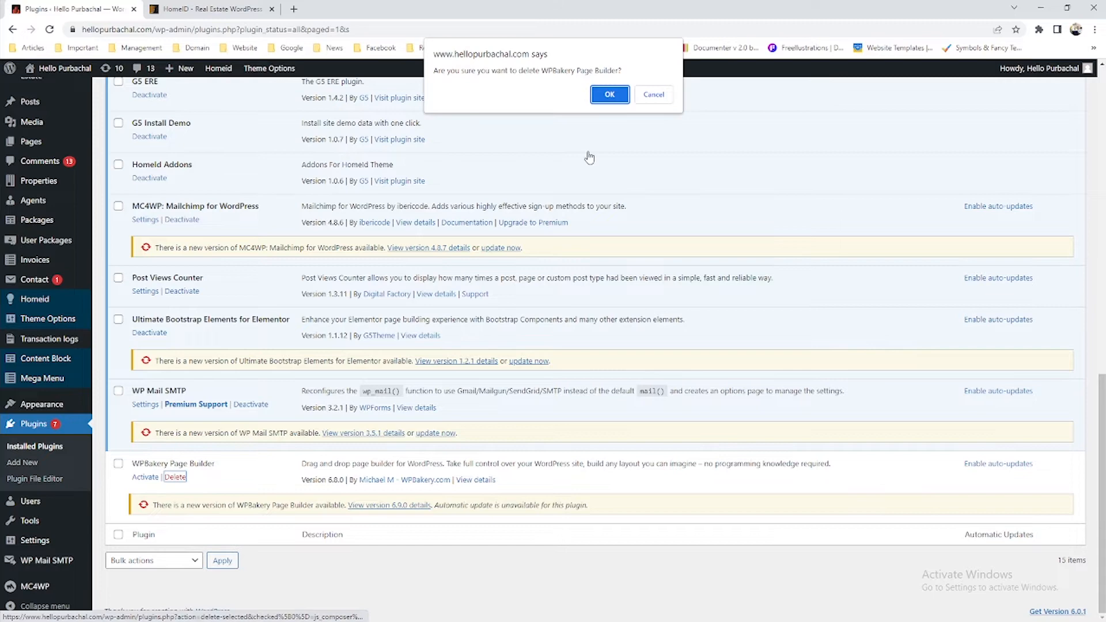
{"action": "left_click", "coordinate": [609, 94]}
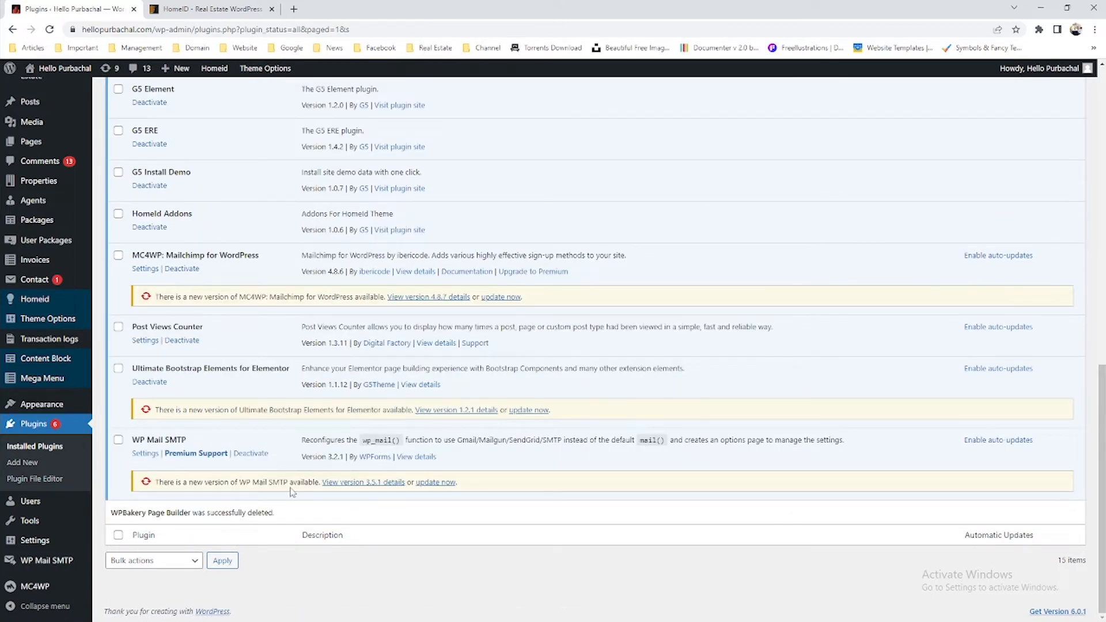
{"action": "mouse_move", "coordinate": [513, 517]}
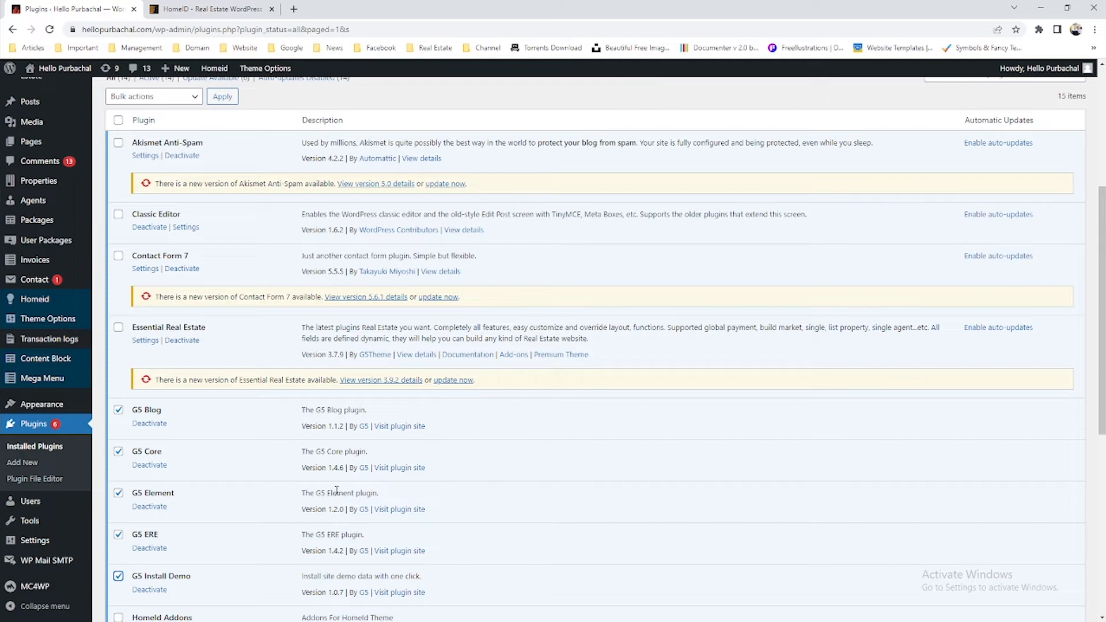
Select another theme plugin, then make Twenty Twenty the active theme.
{"action": "left_click", "coordinate": [221, 96]}
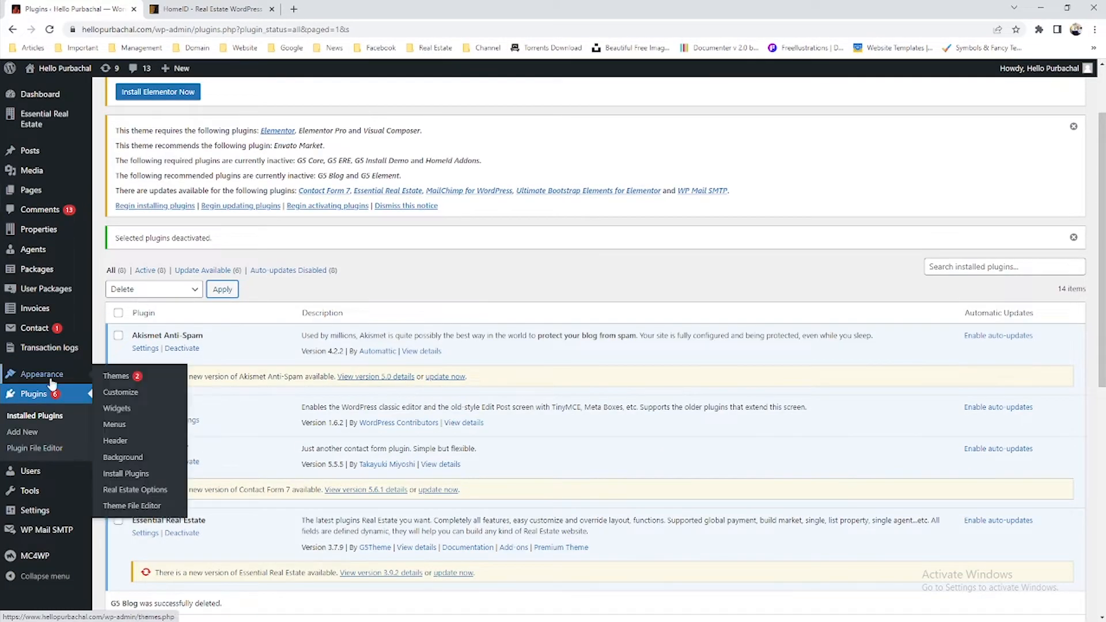
{"action": "left_click", "coordinate": [116, 376]}
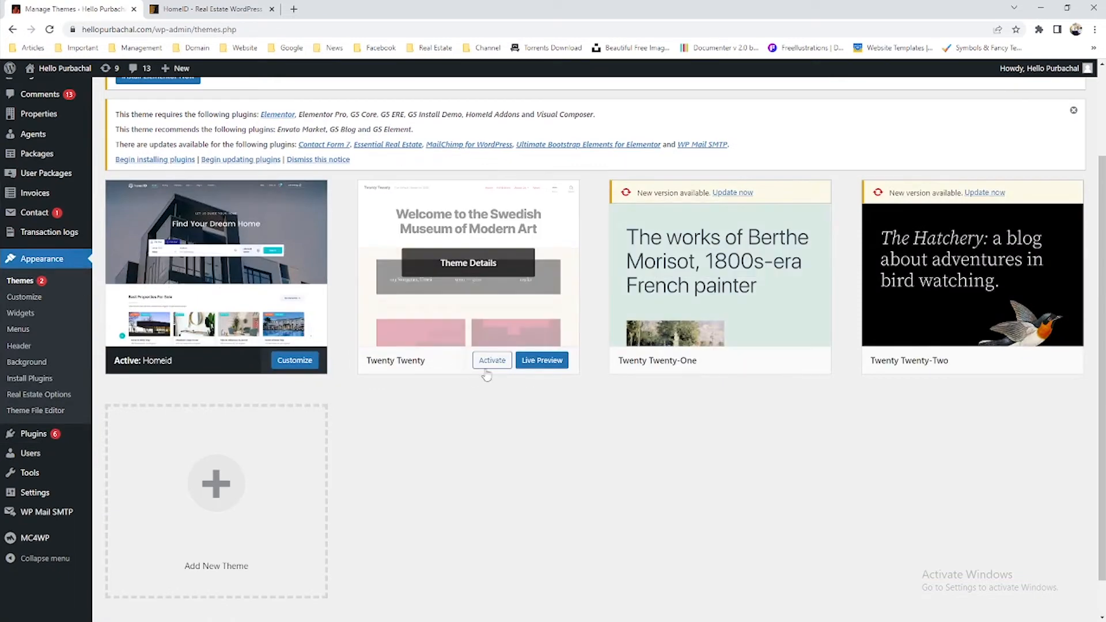
{"action": "left_click", "coordinate": [491, 360]}
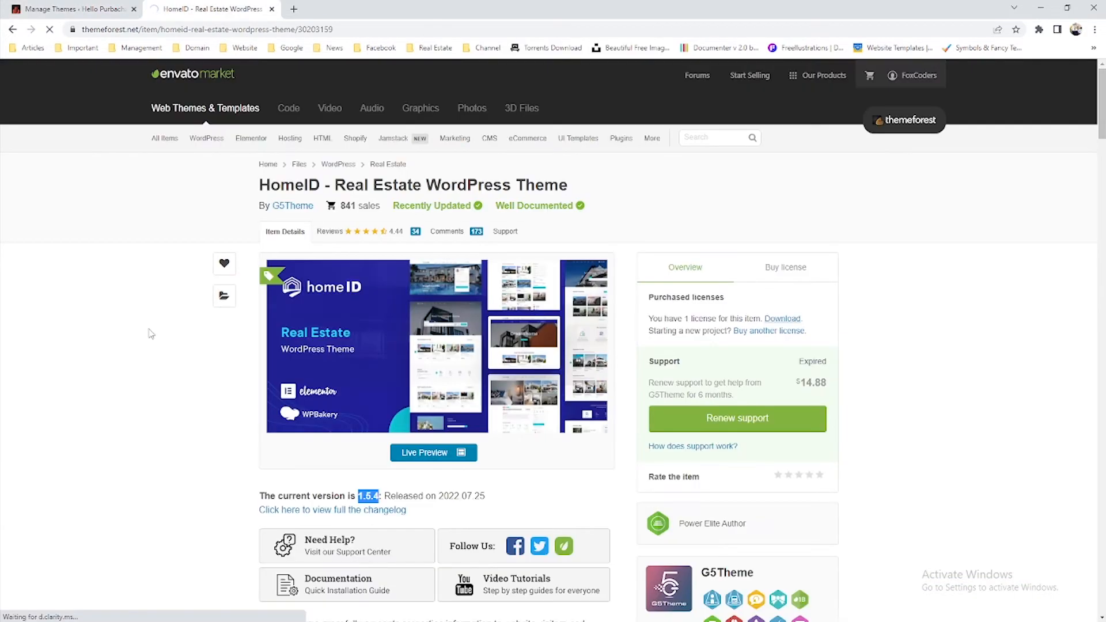
{"action": "left_click", "coordinate": [70, 9]}
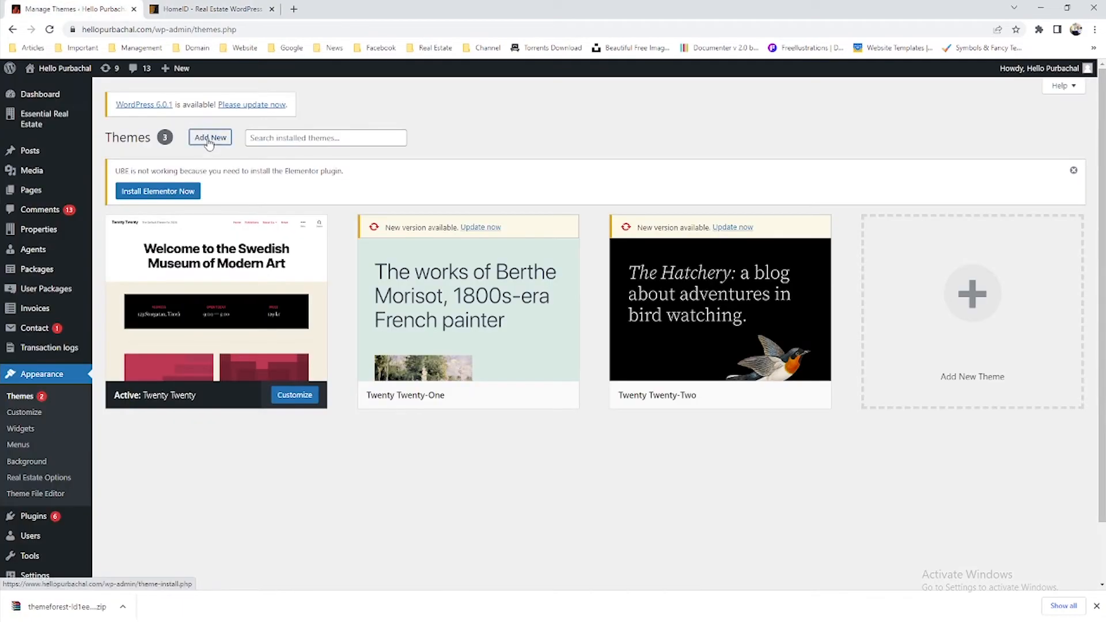
Upload the downloaded HomeID theme zip, install it, and start activating it.
{"action": "left_click", "coordinate": [209, 138]}
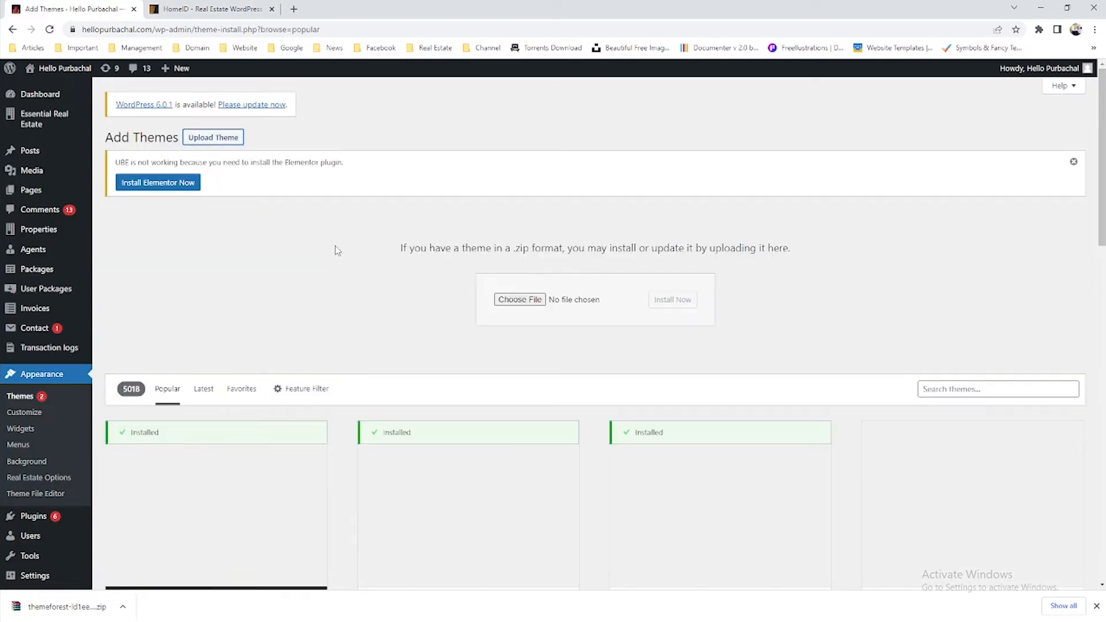
{"action": "left_click", "coordinate": [519, 299]}
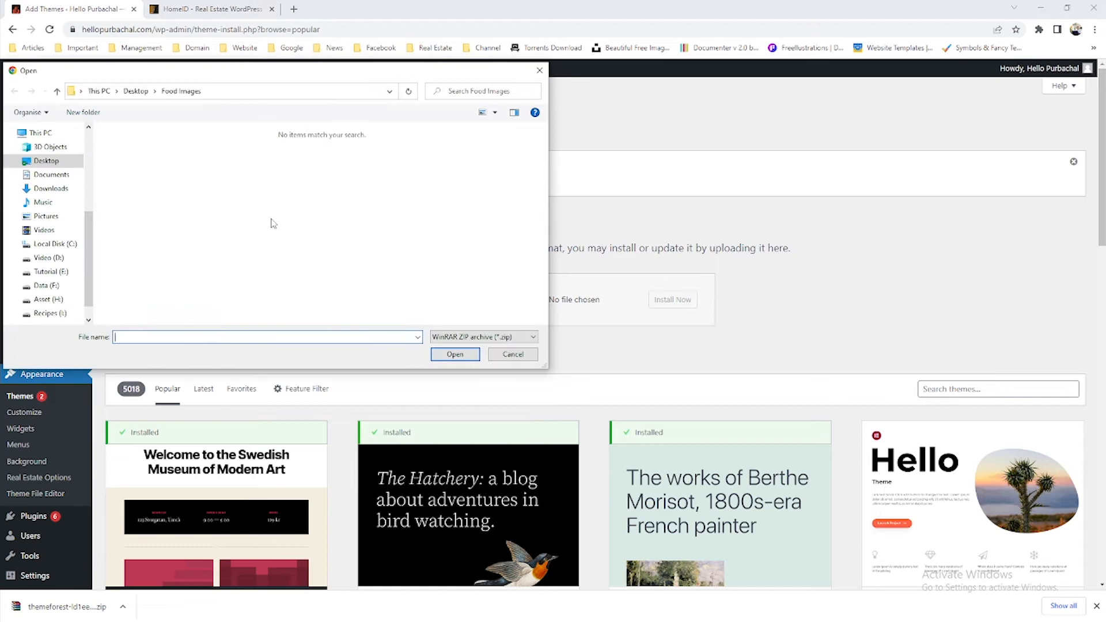
{"action": "left_click", "coordinate": [51, 188]}
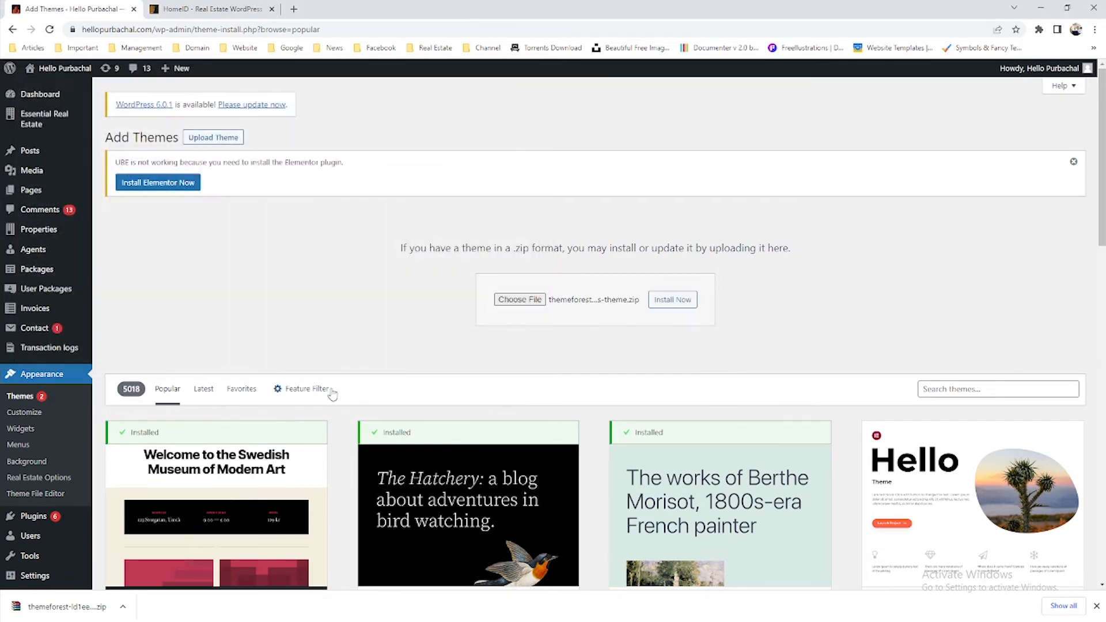
{"action": "left_click", "coordinate": [670, 299]}
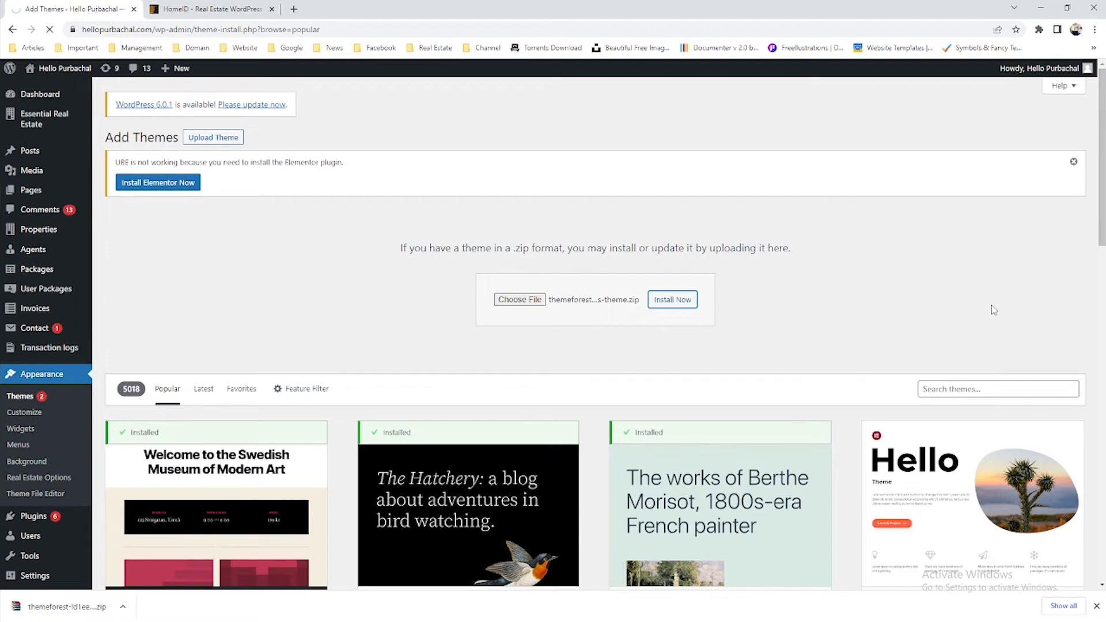
{"action": "left_click", "coordinate": [670, 299]}
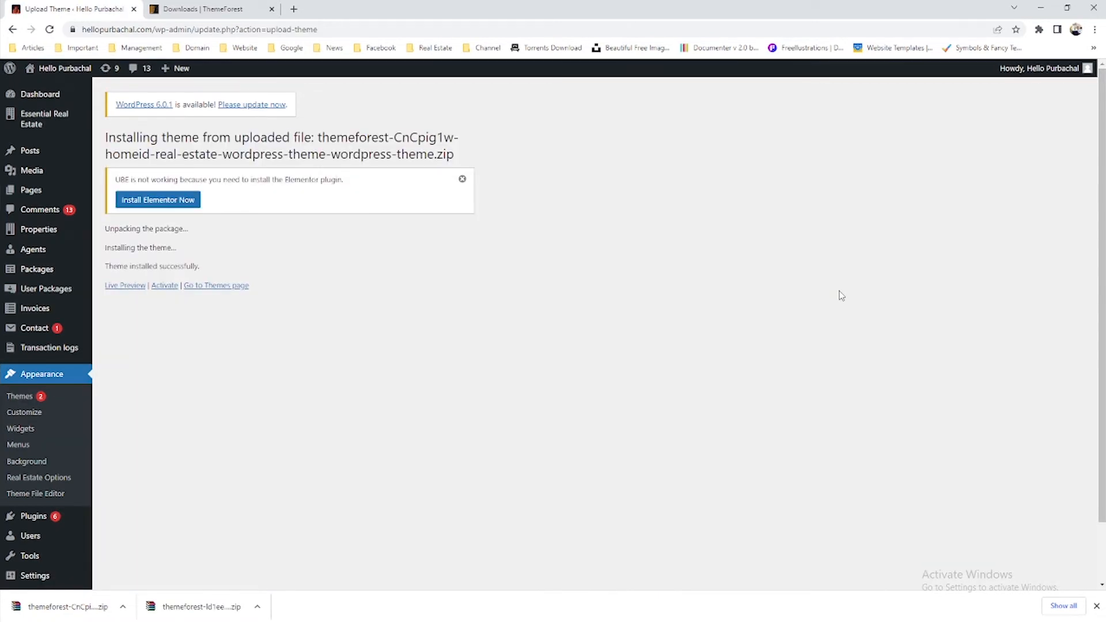
{"action": "mouse_move", "coordinate": [307, 345]}
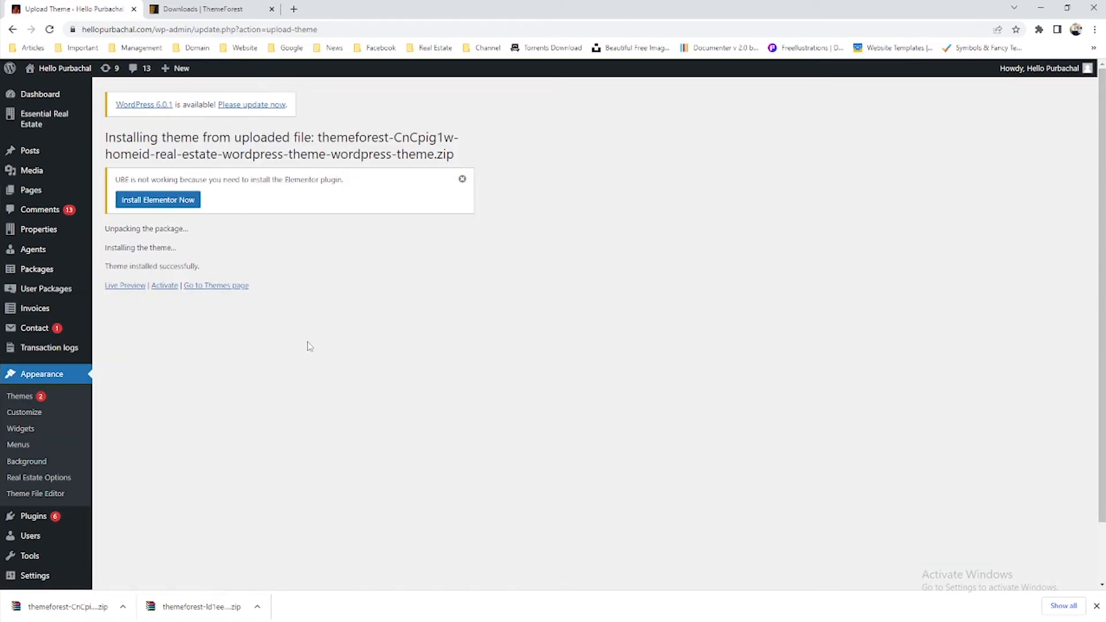
{"action": "left_click", "coordinate": [164, 285]}
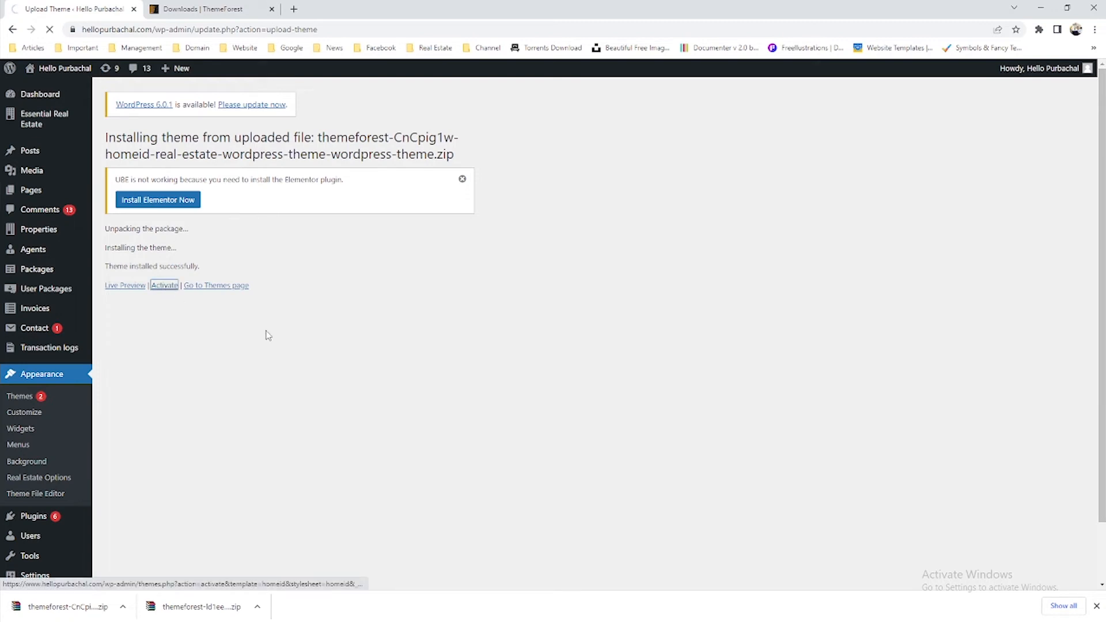
Activate Homeid and bulk-install its bundled required and recommended plugins.
{"action": "left_click", "coordinate": [164, 285]}
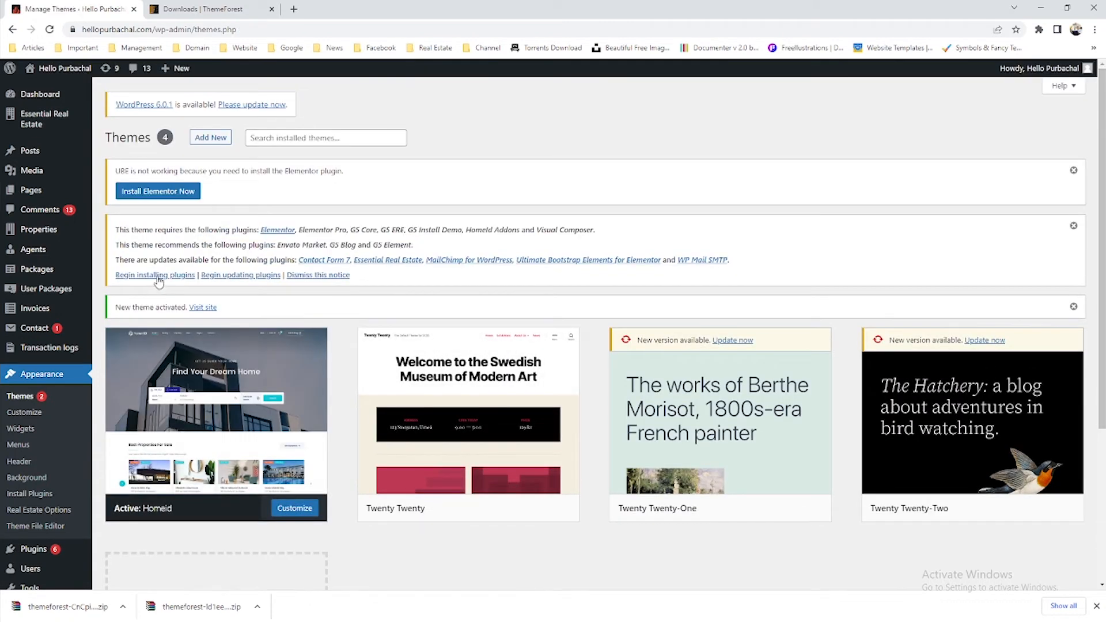
{"action": "left_click", "coordinate": [154, 276]}
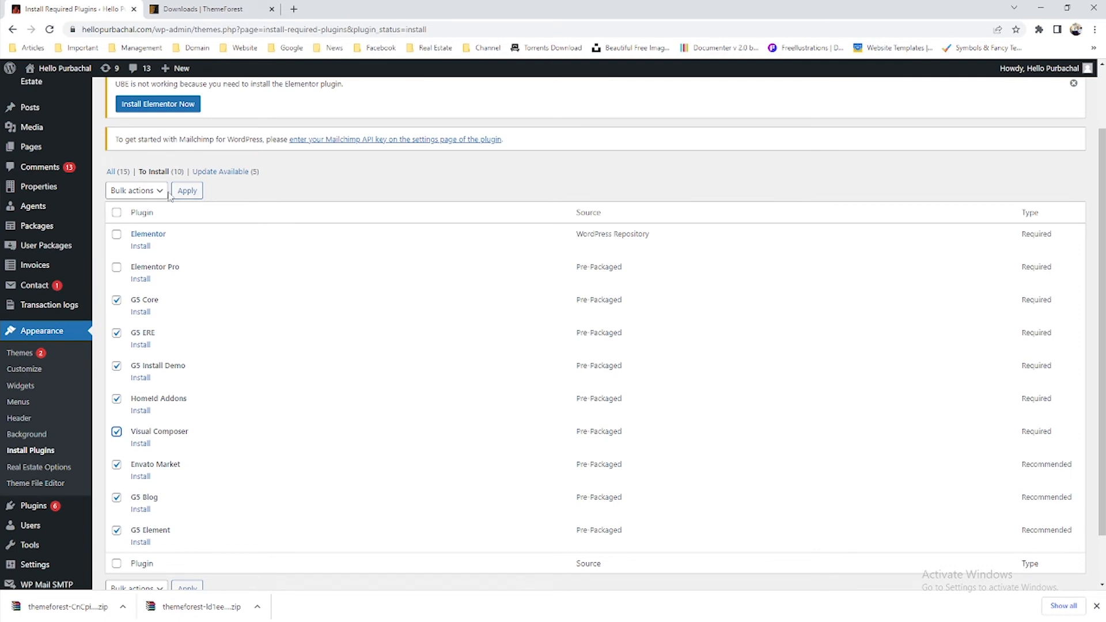
{"action": "left_click", "coordinate": [136, 191]}
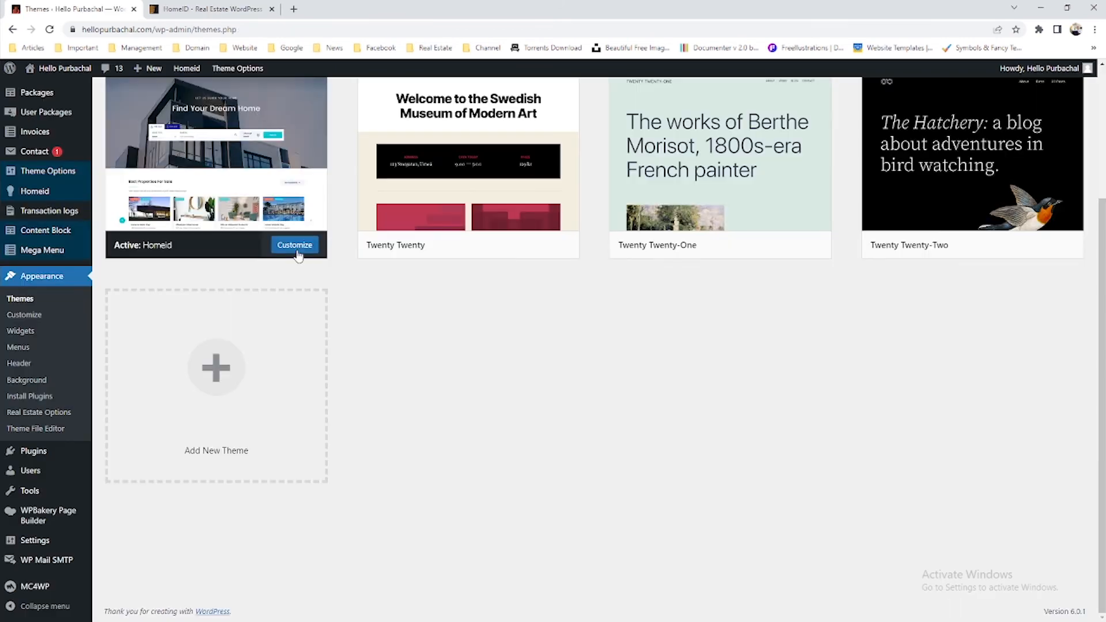
{"action": "left_click", "coordinate": [215, 152]}
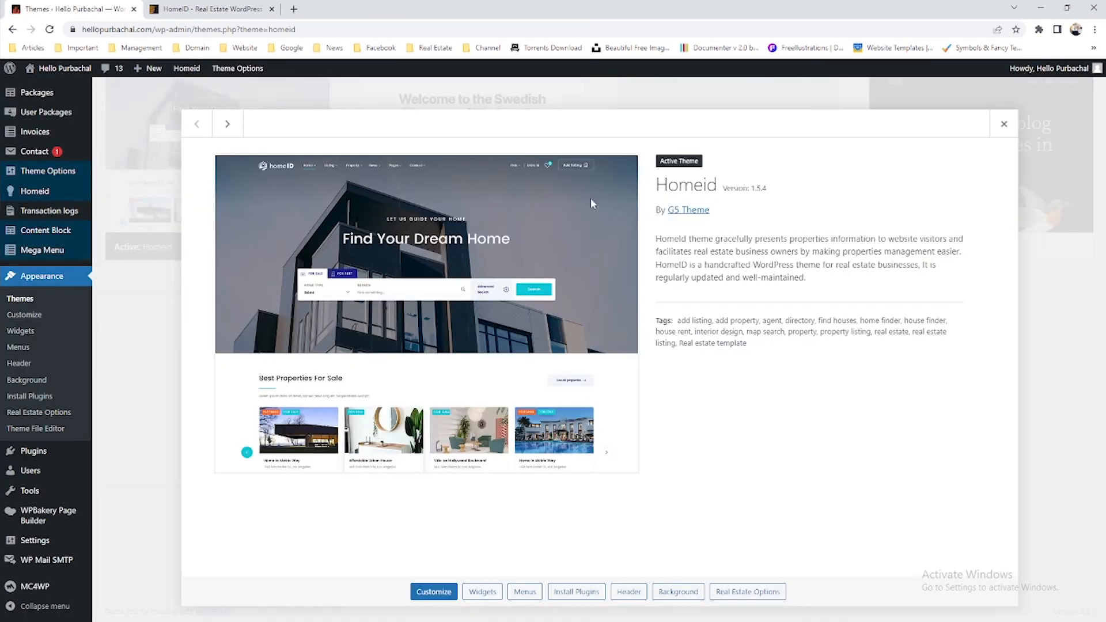
{"action": "double_click", "coordinate": [757, 188]}
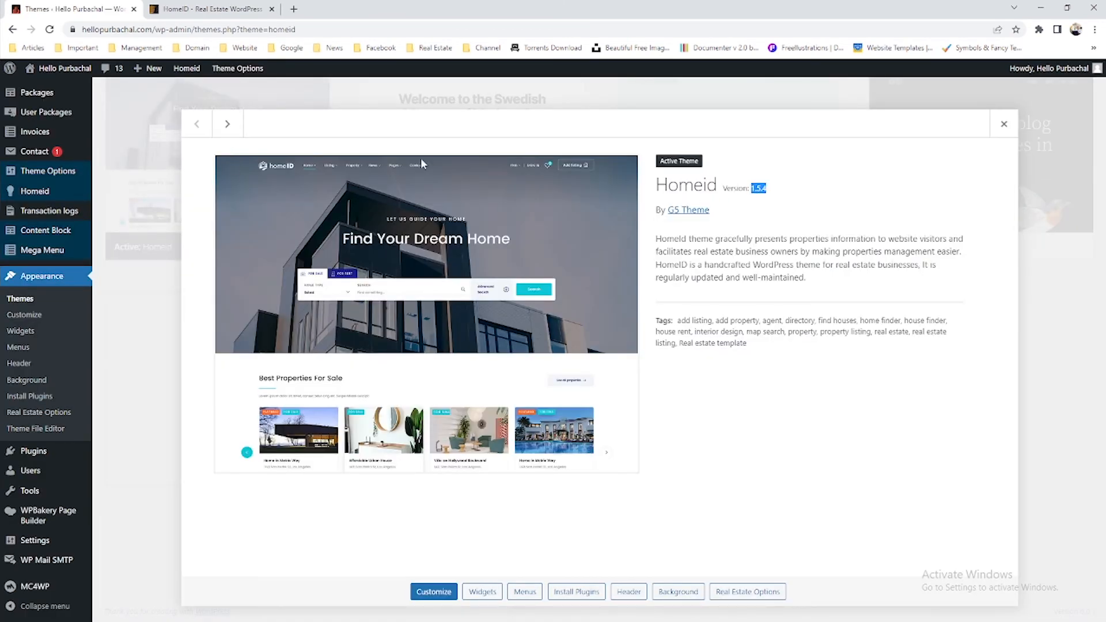
{"action": "left_click", "coordinate": [208, 9]}
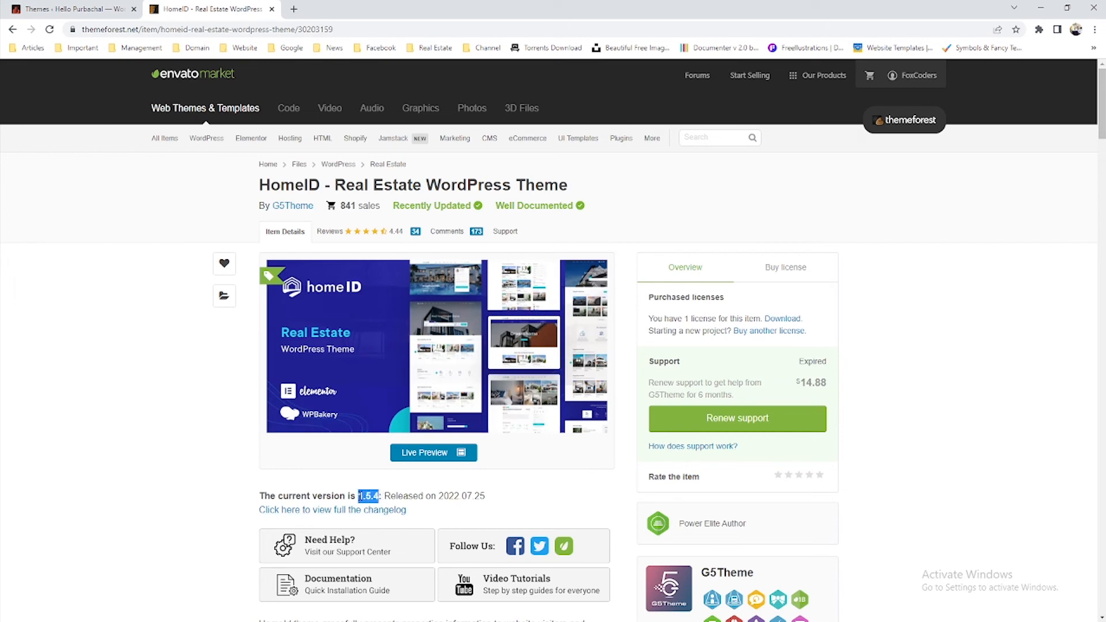
{"action": "left_click", "coordinate": [67, 8]}
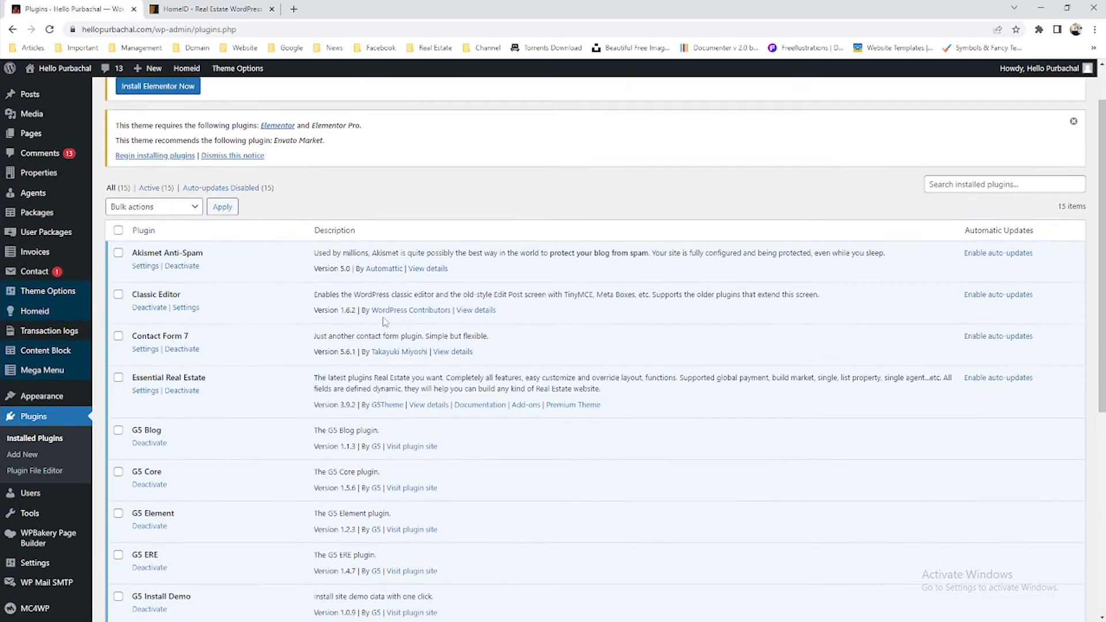
{"action": "scroll", "scroll_direction": "down", "scroll_amount": 3}
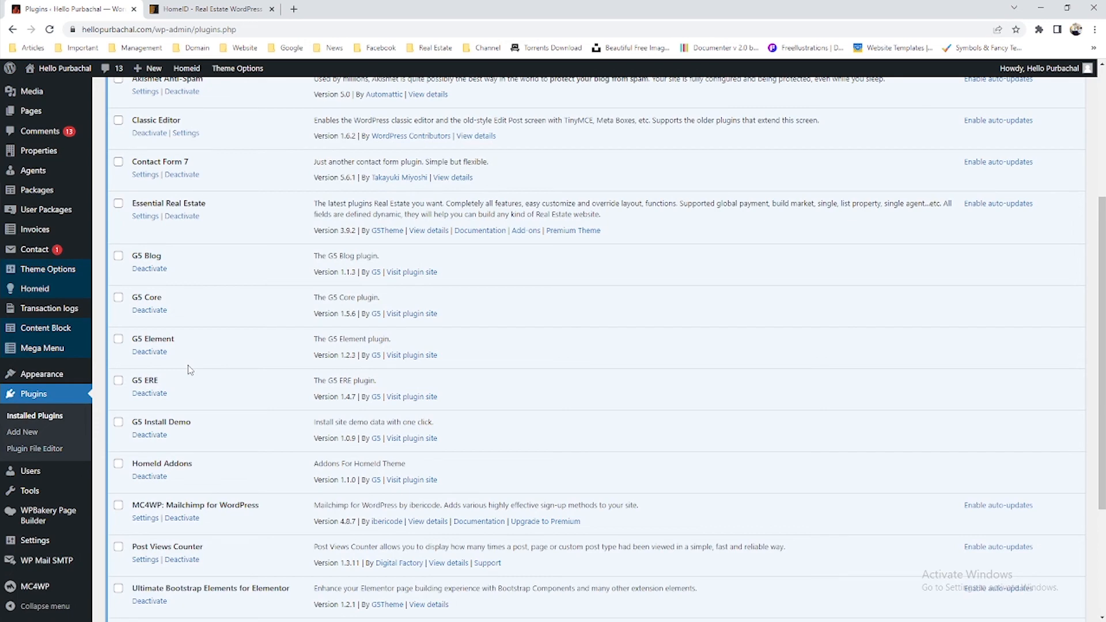
{"action": "left_click", "coordinate": [40, 374]}
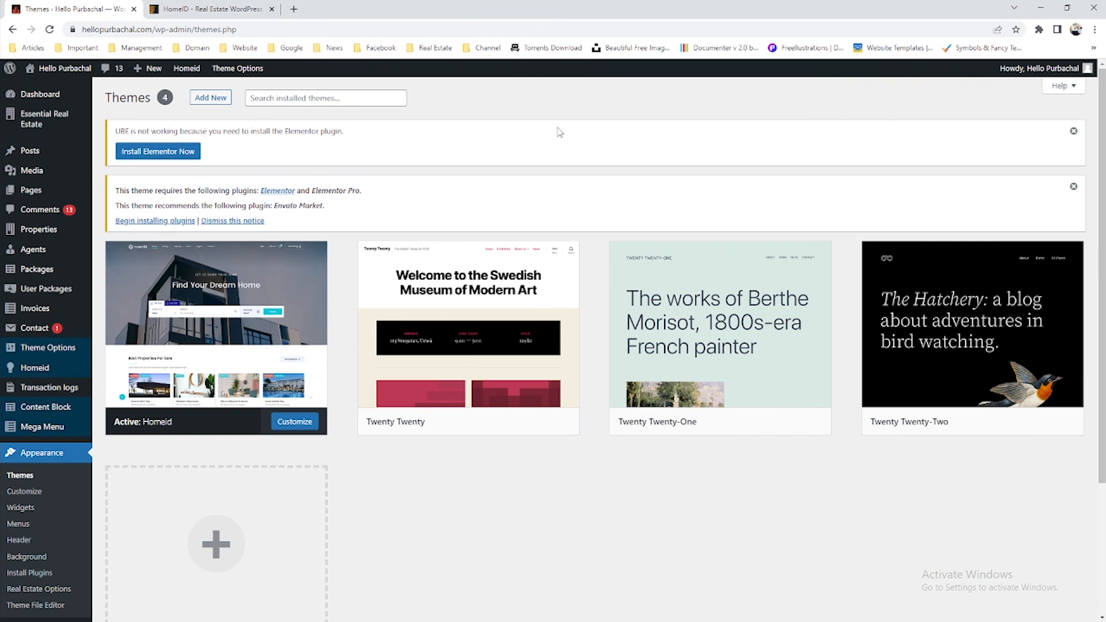